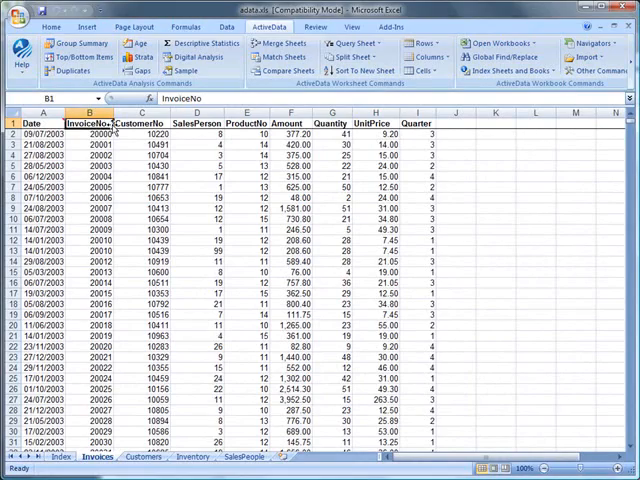
- Open the ActiveData Gap Analysis dialog for the invoice data
click(101, 30)
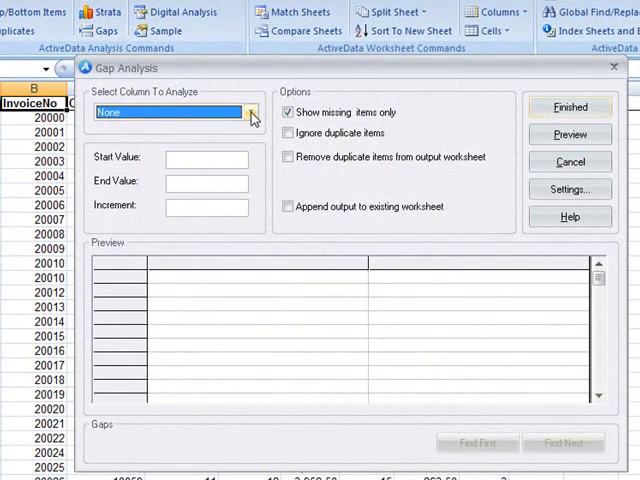
- Run gap analysis on InvoiceNo, producing a missing/duplicates sheet, then return to Invoices
click(253, 112)
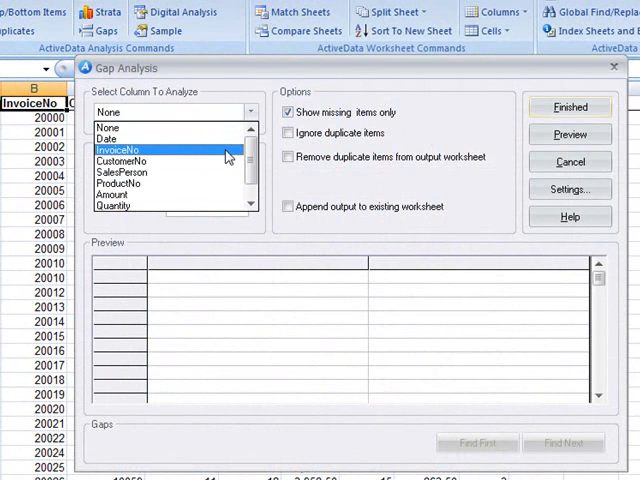
click(118, 149)
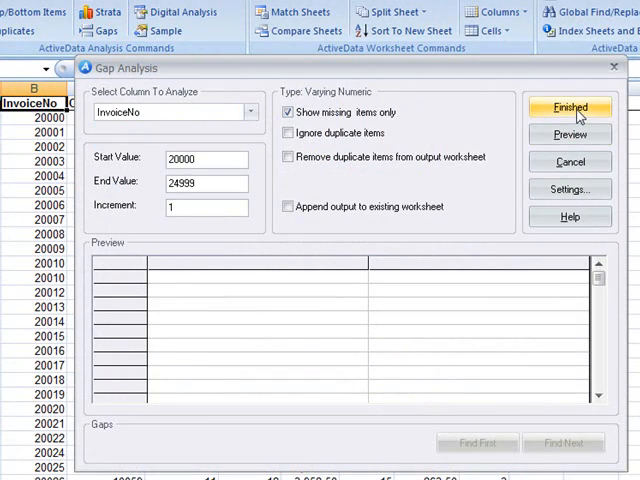
click(570, 107)
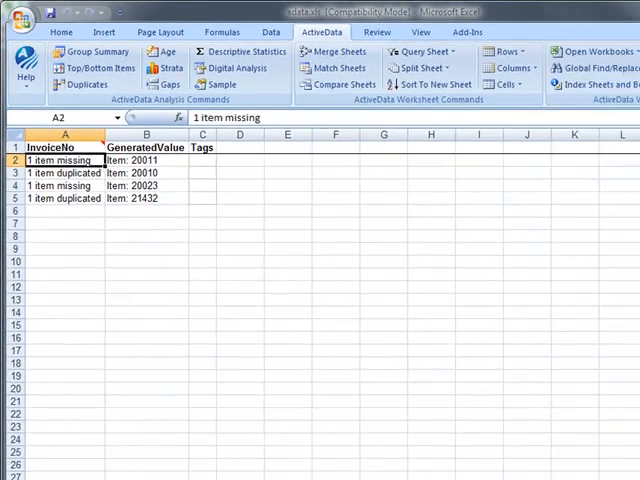
click(98, 458)
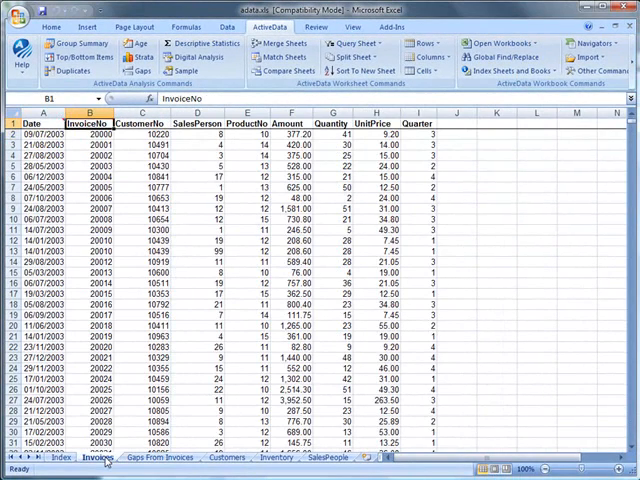
- Start a second gap analysis on InvoiceNo and check the 20000 start value
click(138, 68)
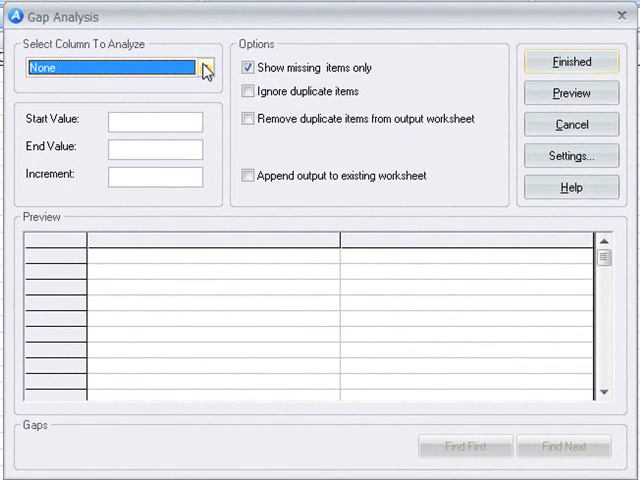
click(206, 67)
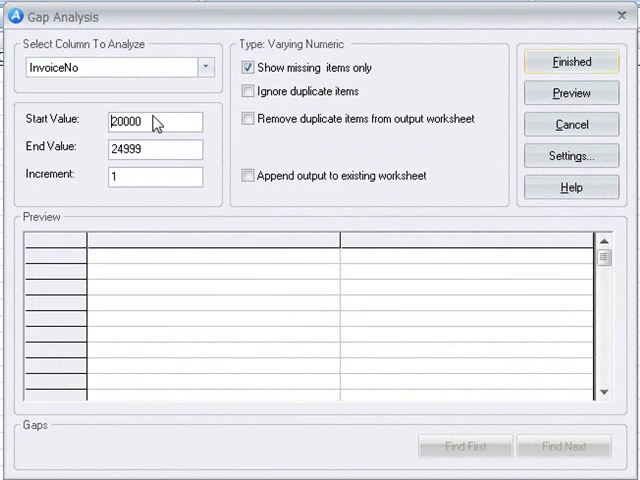
click(249, 119)
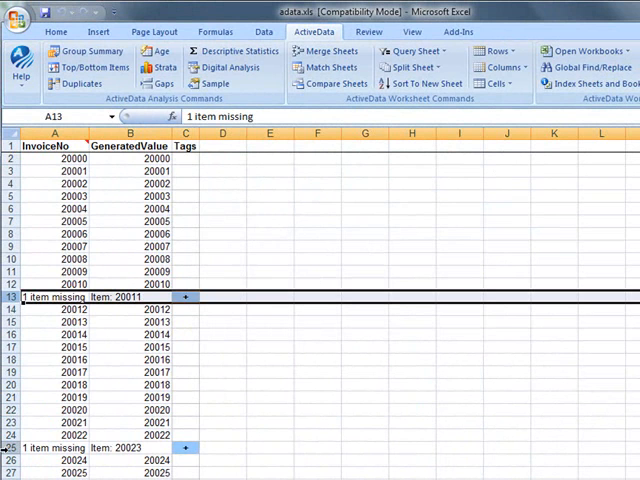
- Select the results row tagging missing invoice 20023 in the full sequence
click(28, 453)
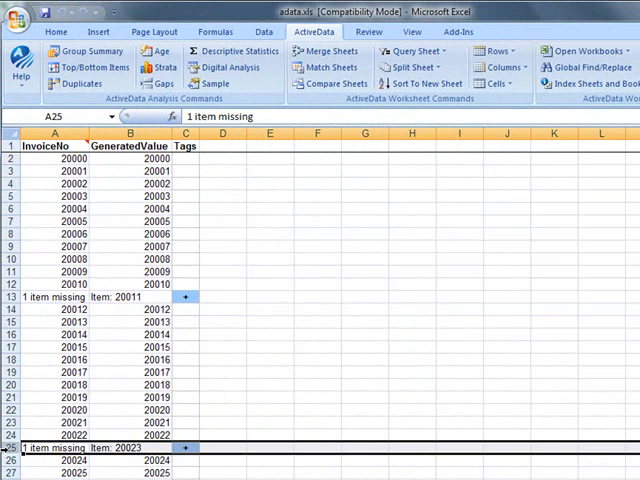